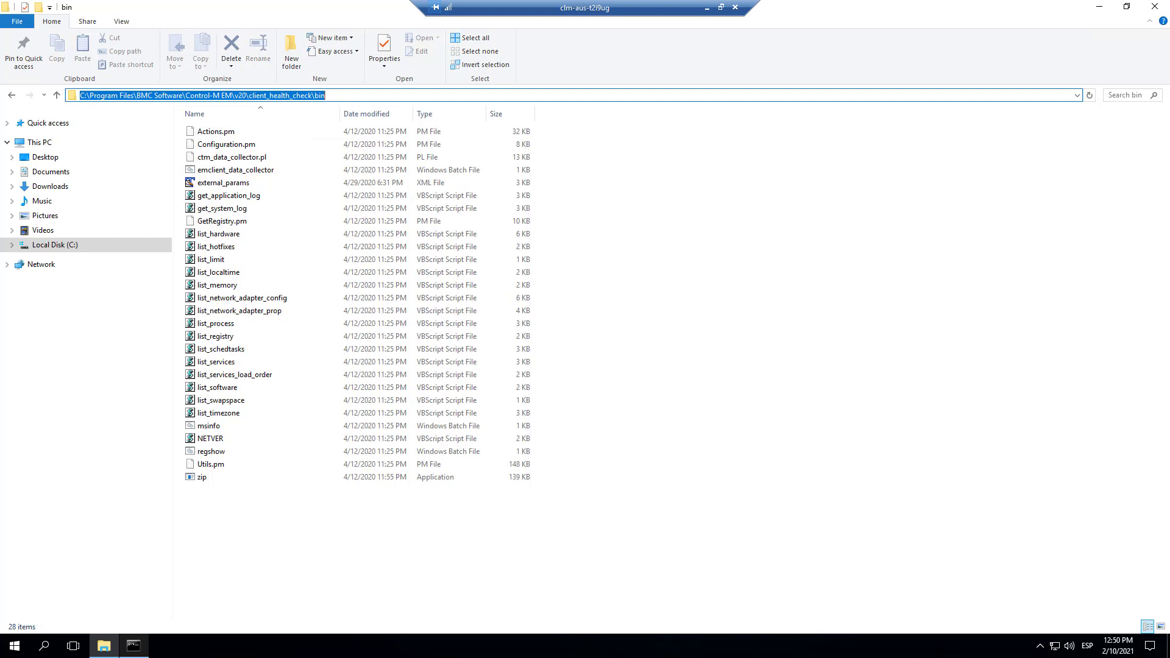
pyautogui.moveTo(341, 99)
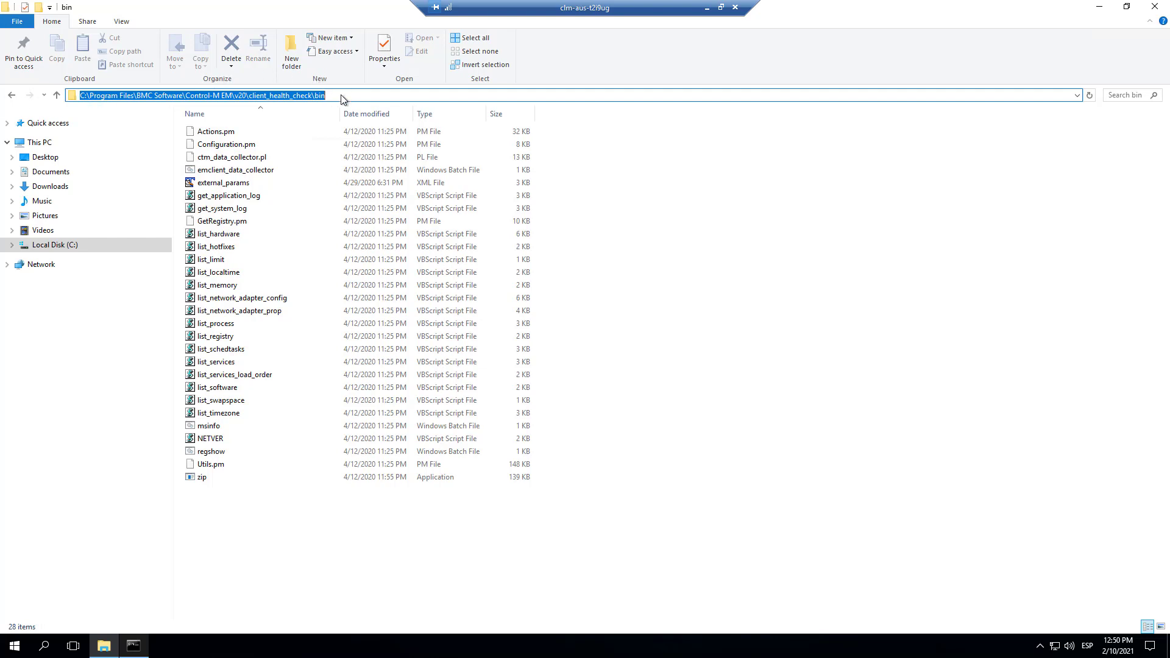
pyautogui.moveTo(346, 100)
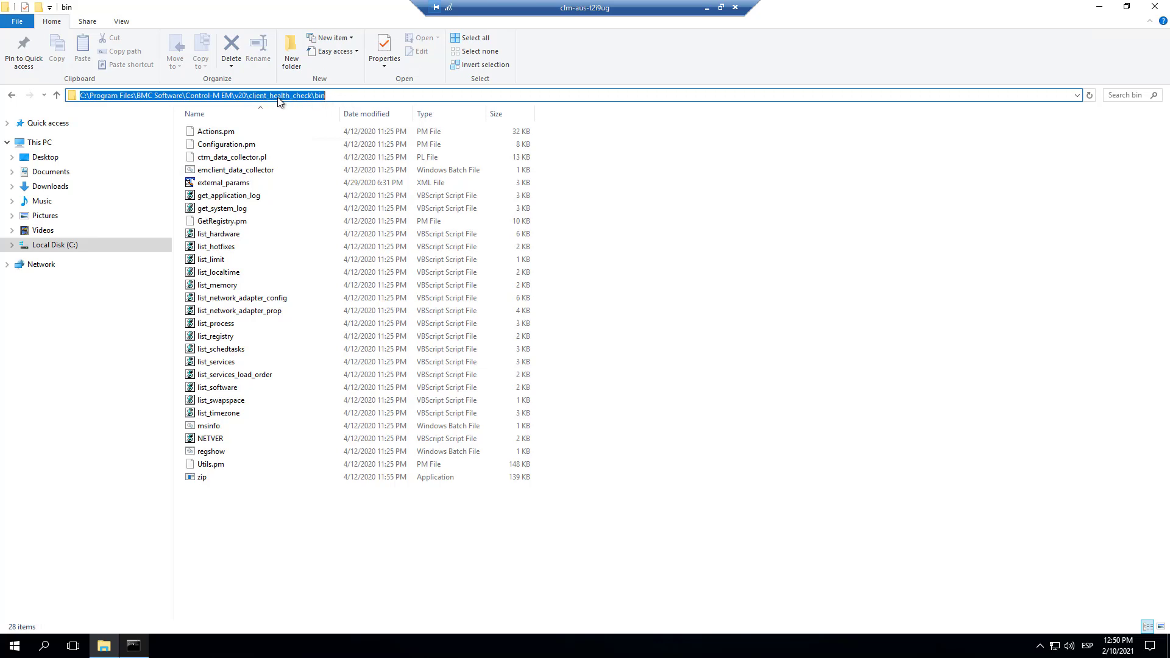
pyautogui.moveTo(337, 102)
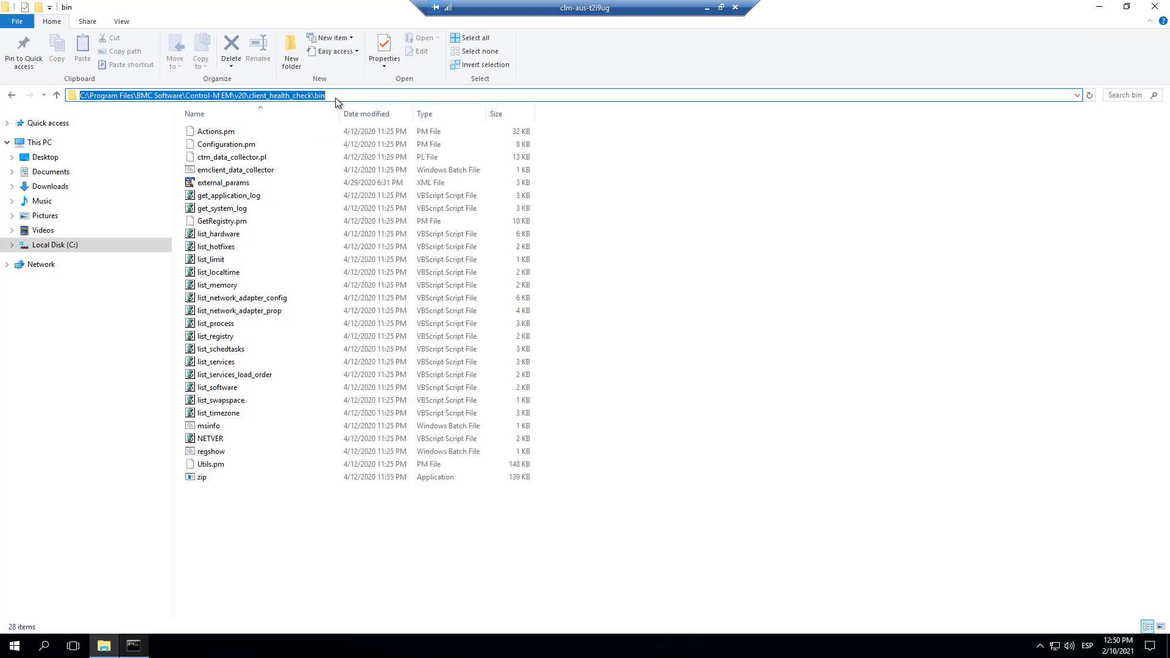
# Duplicate emclient_data_collector.bat as a backup, then edit the original in Notepad++
pyautogui.click(235, 169)
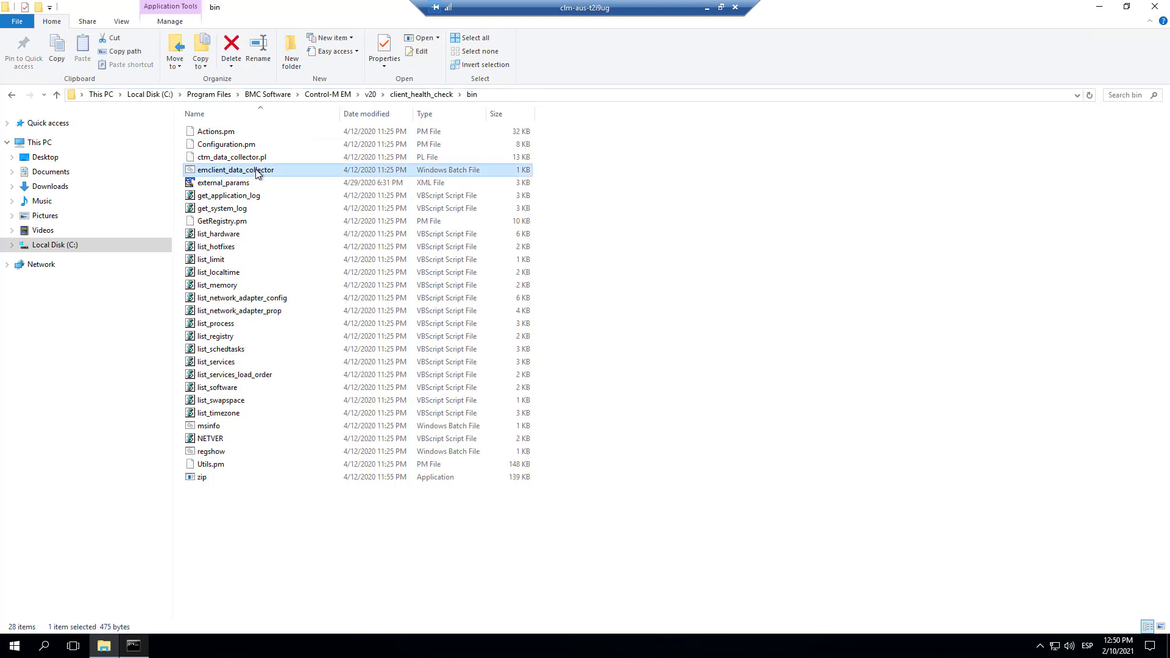
pyautogui.click(82, 51)
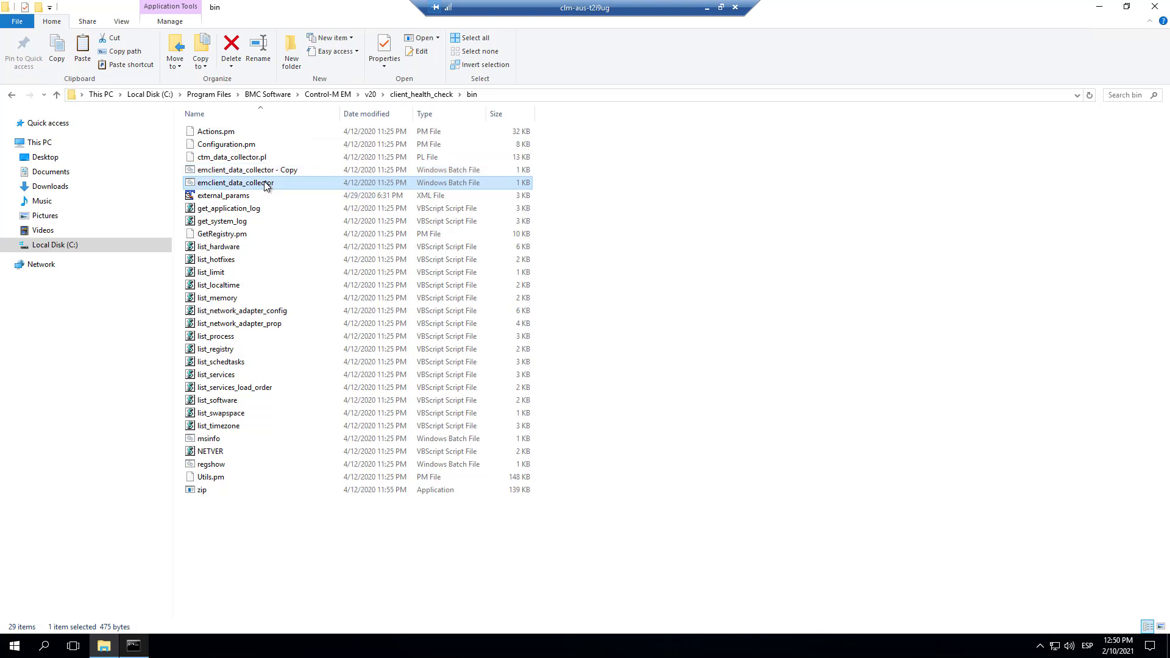
pyautogui.rightClick(236, 183)
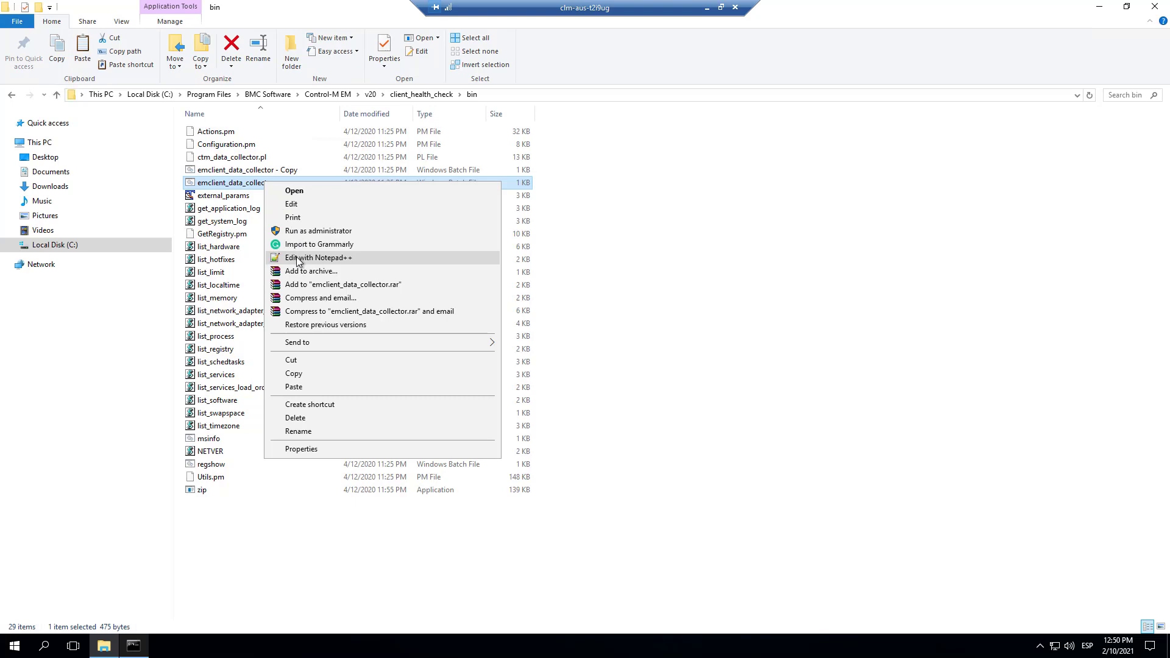
pyautogui.click(319, 257)
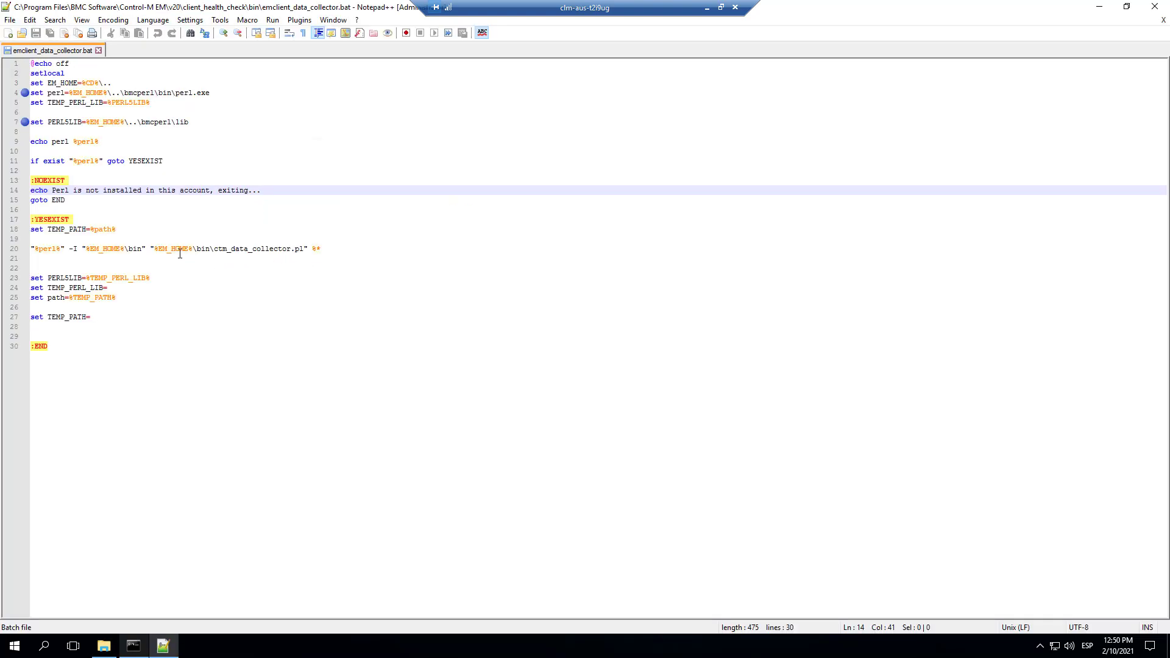